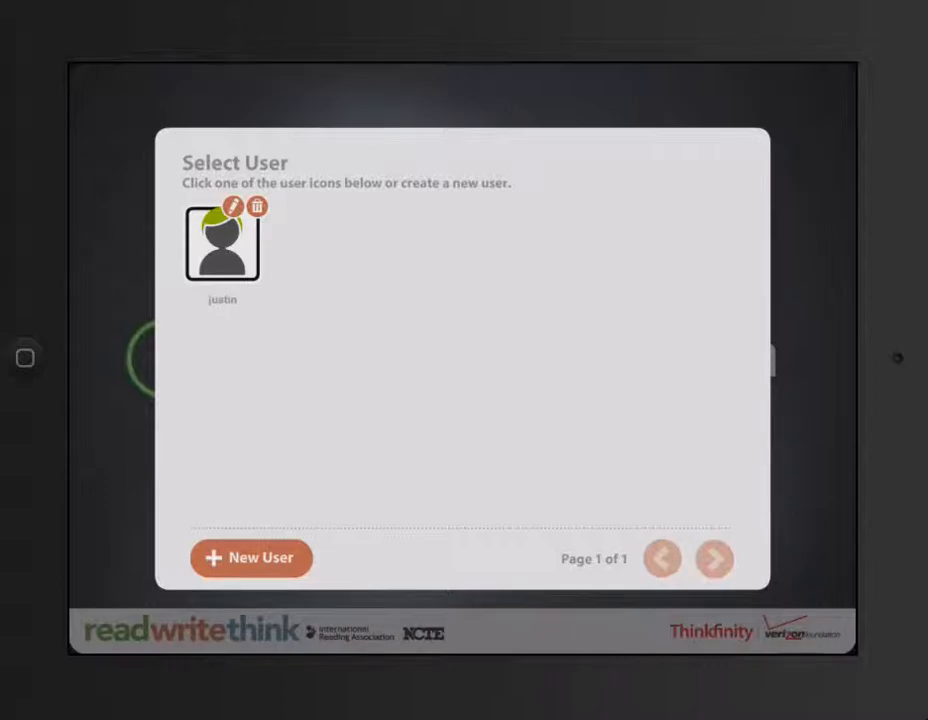
Choose the existing user profile to reach the Venn Diagram start screen
left_click(220, 244)
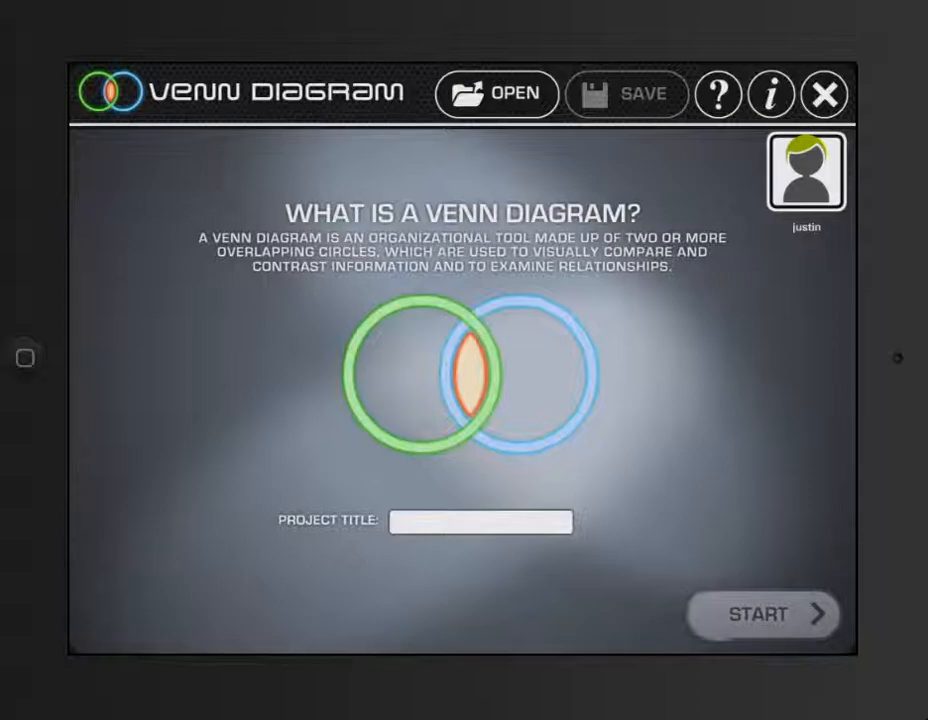
Enter the project title 'hot vs cold' and start the two-circle diagram
left_click(480, 520)
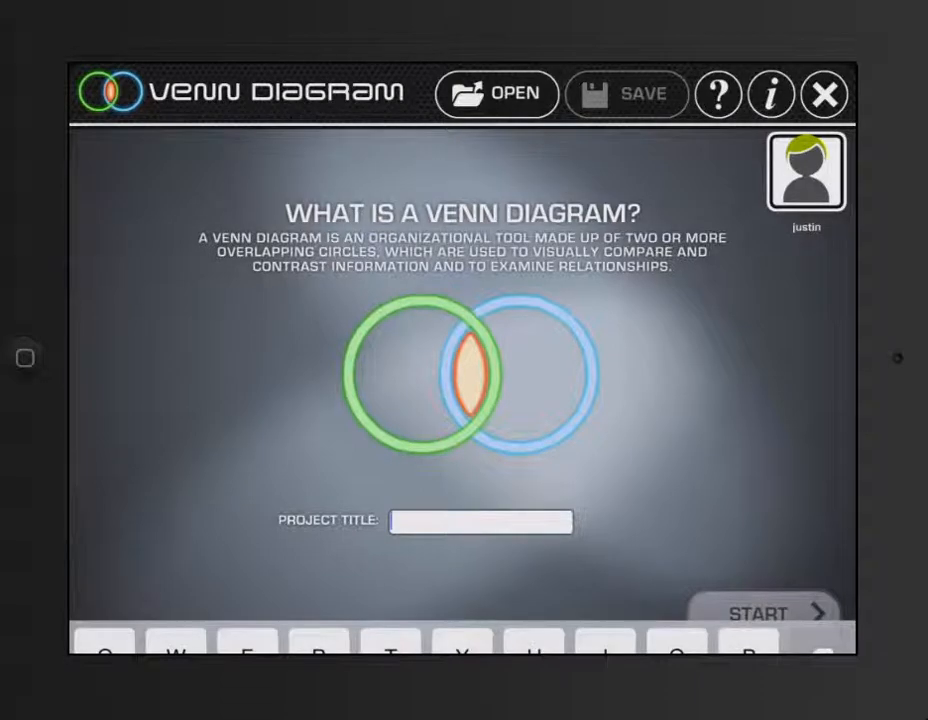
left_click(480, 520)
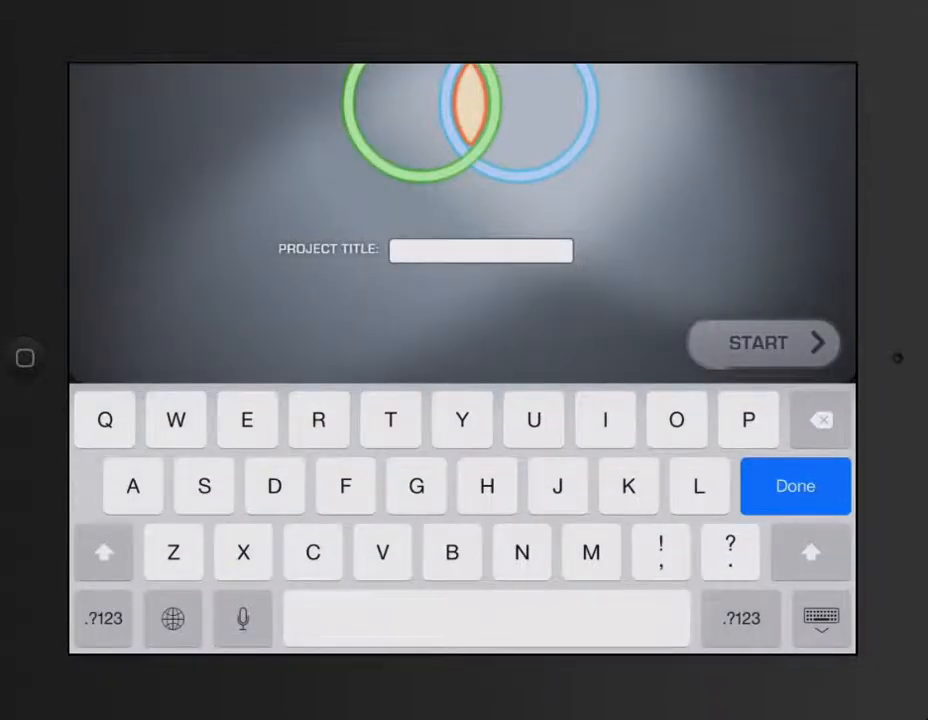
type("hot vs cold")
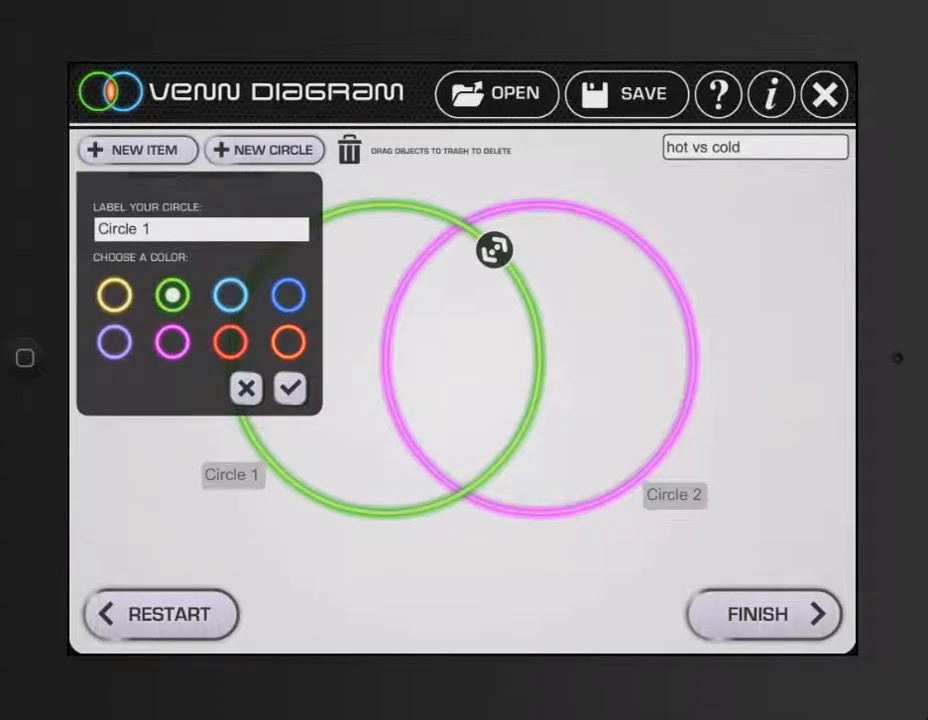
Label Circle 1 'cold' in blue and Circle 2 'hot' in red, then begin a new item
left_click(200, 228)
type("cold")
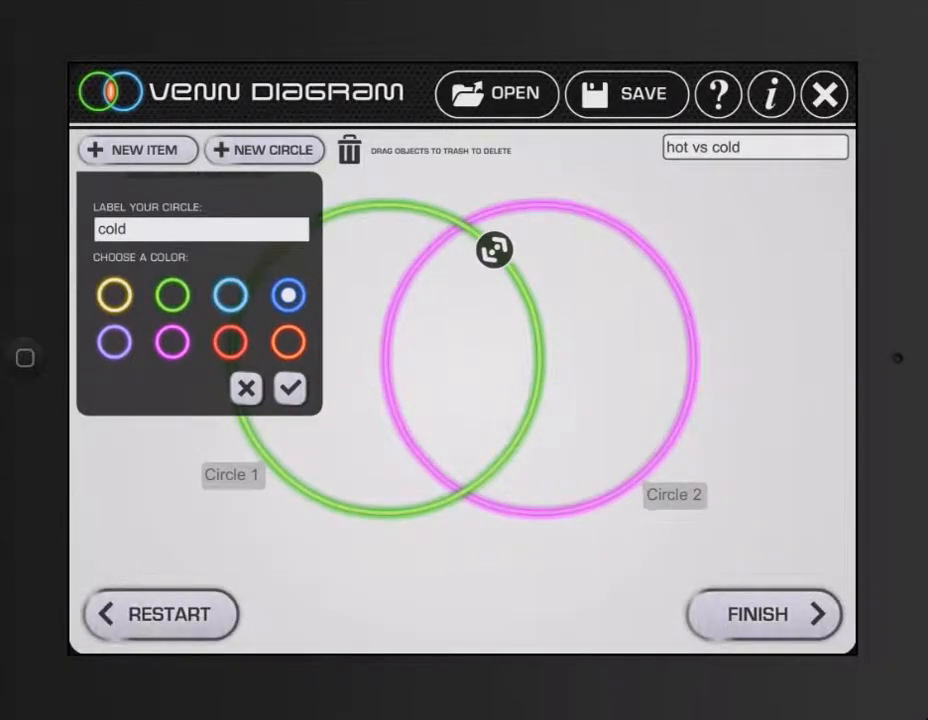
left_click(288, 388)
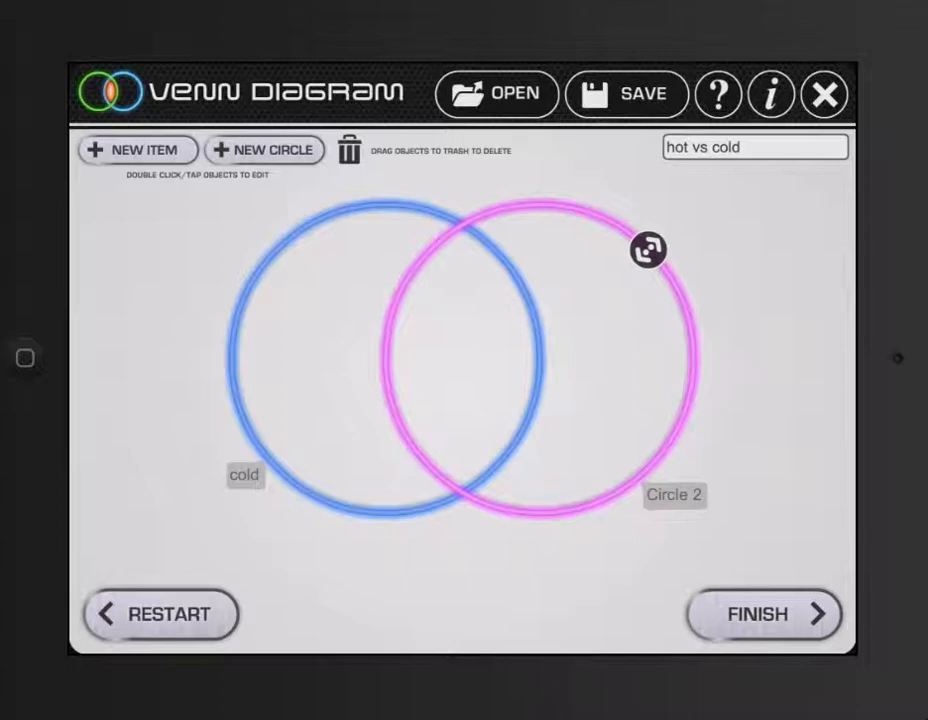
double_click(674, 496)
type("hot")
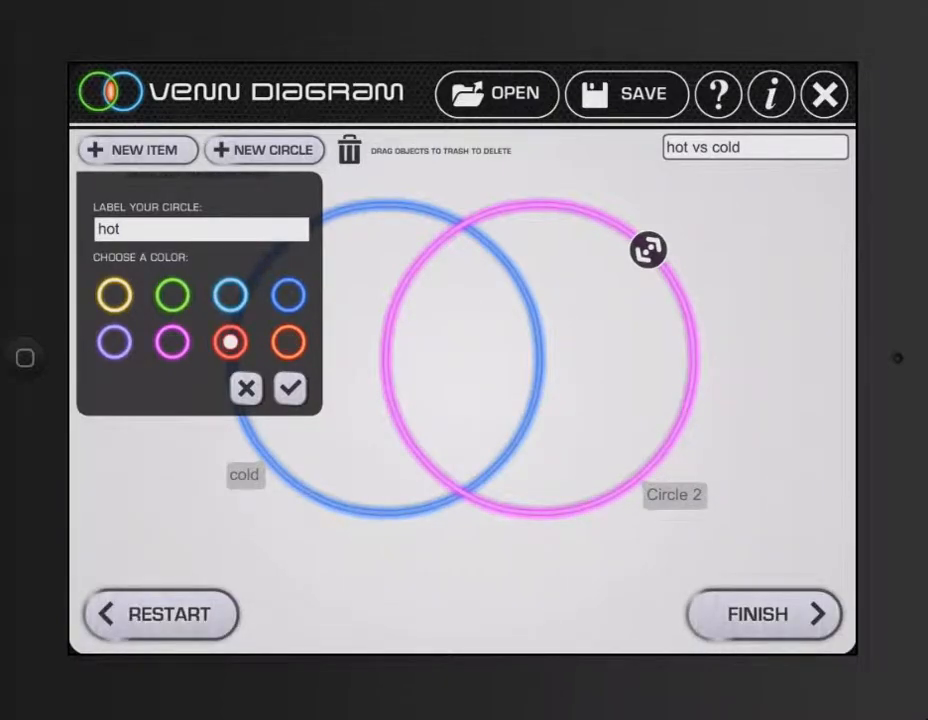
left_click(288, 388)
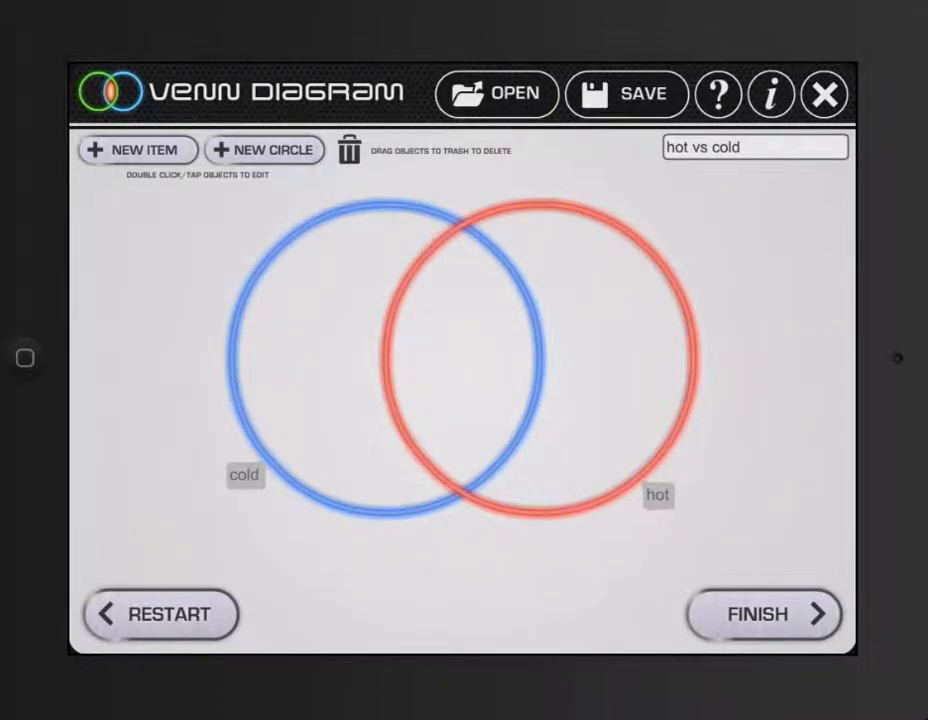
left_click(136, 150)
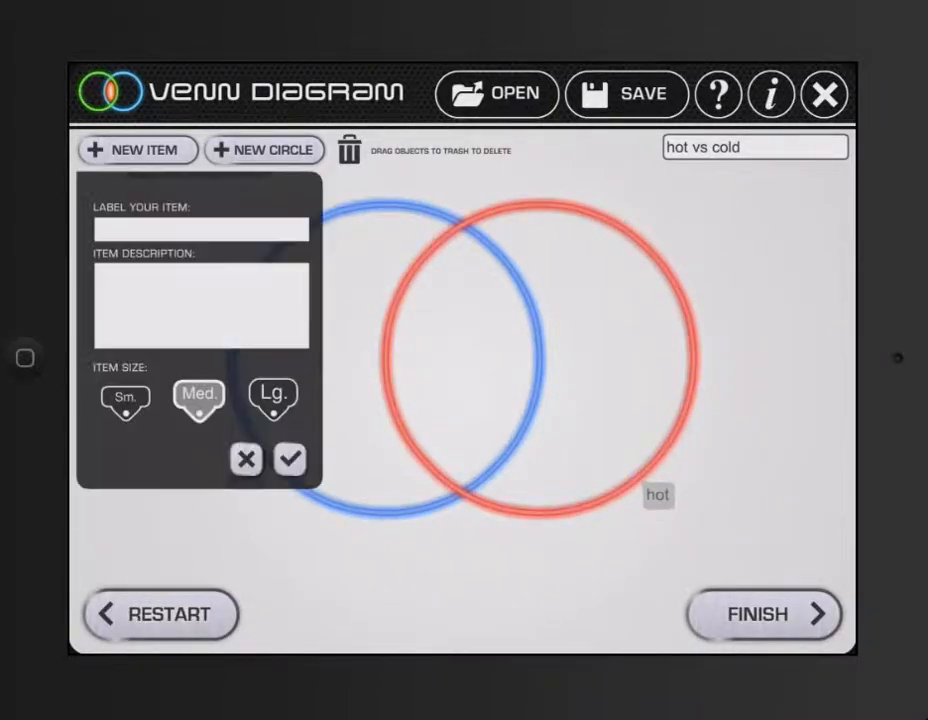
Add the items 'ice cream' and 'ramon' to the diagram
left_click(200, 228)
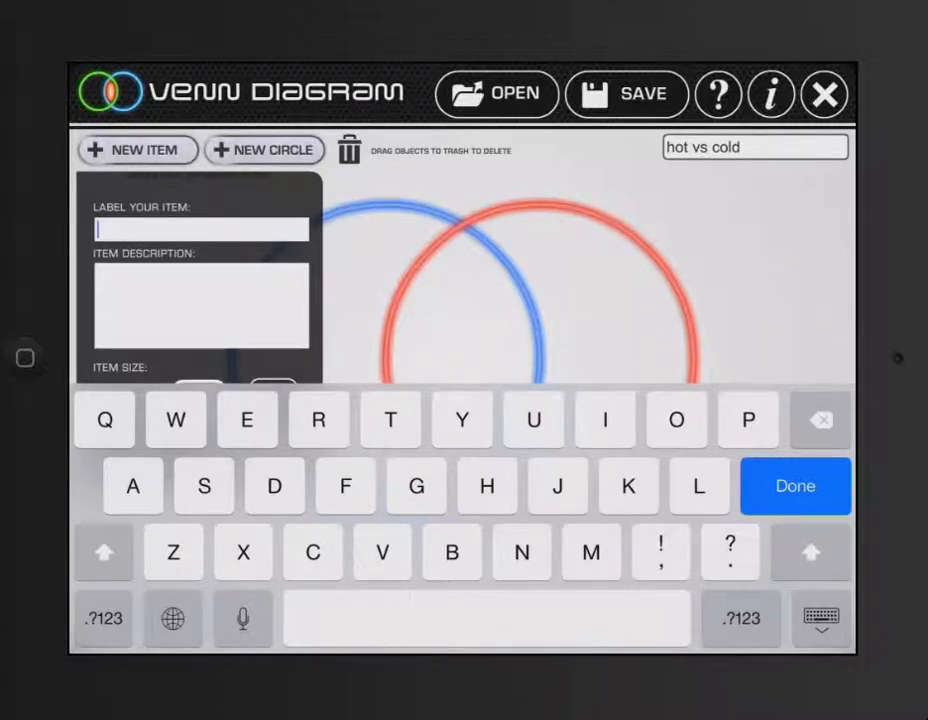
type("ice c")
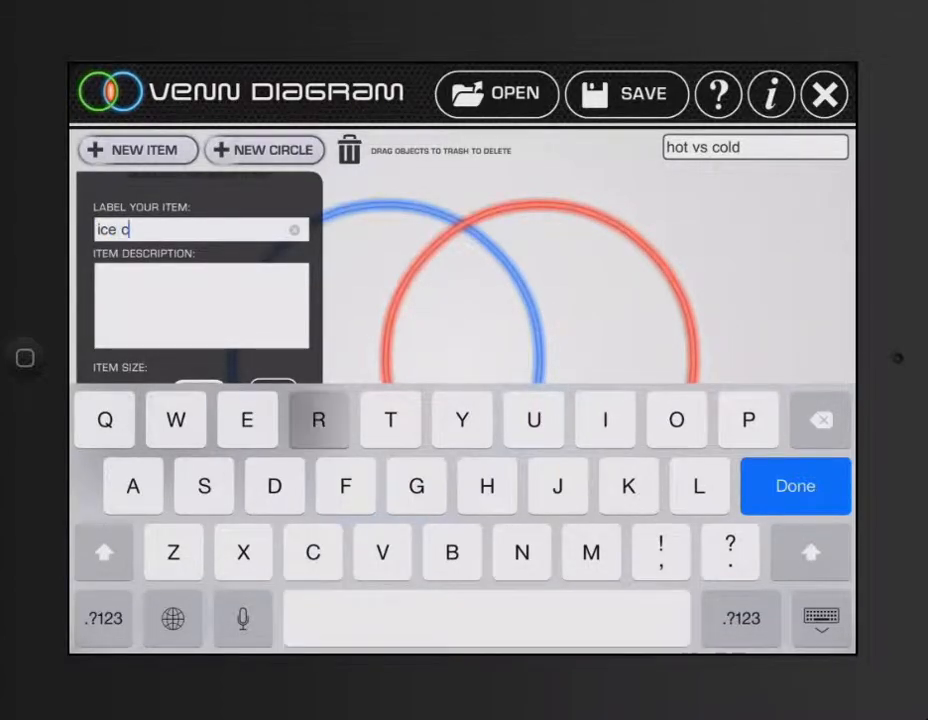
type("ream")
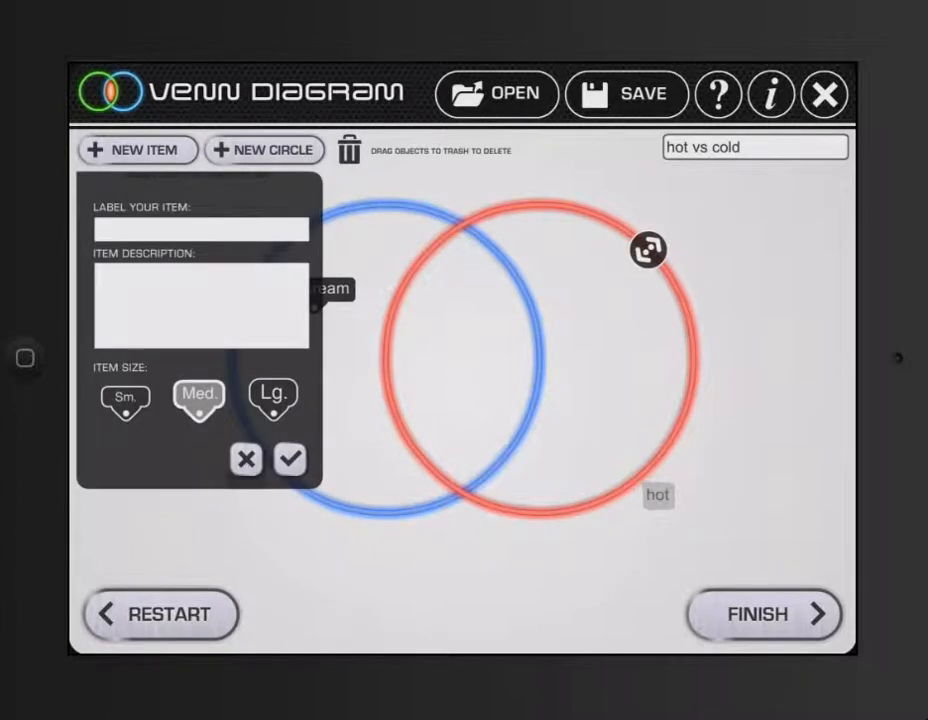
left_click(200, 228)
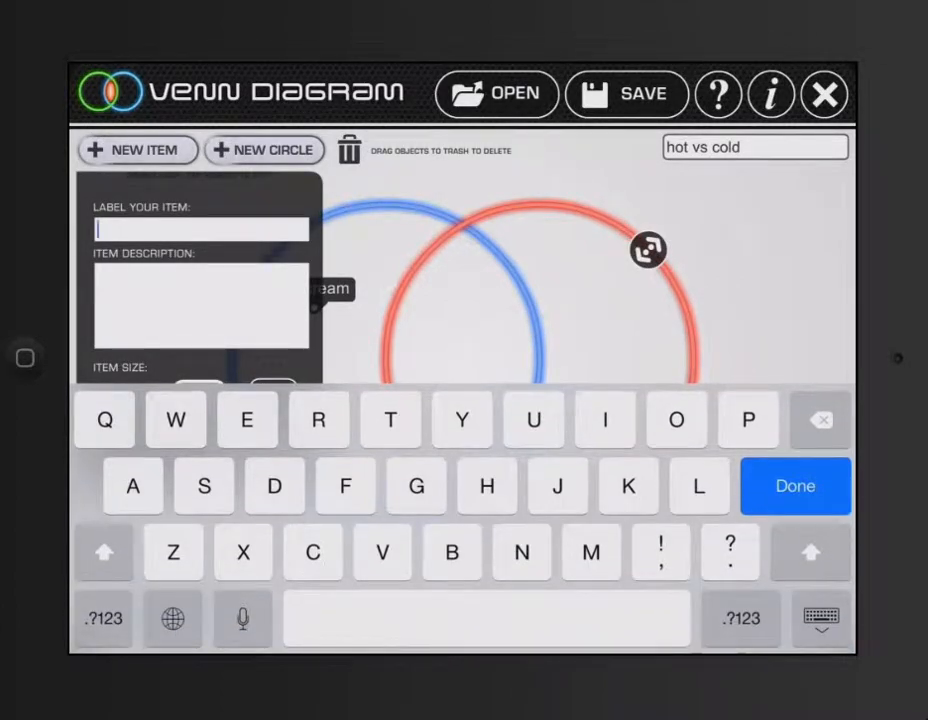
type("ram")
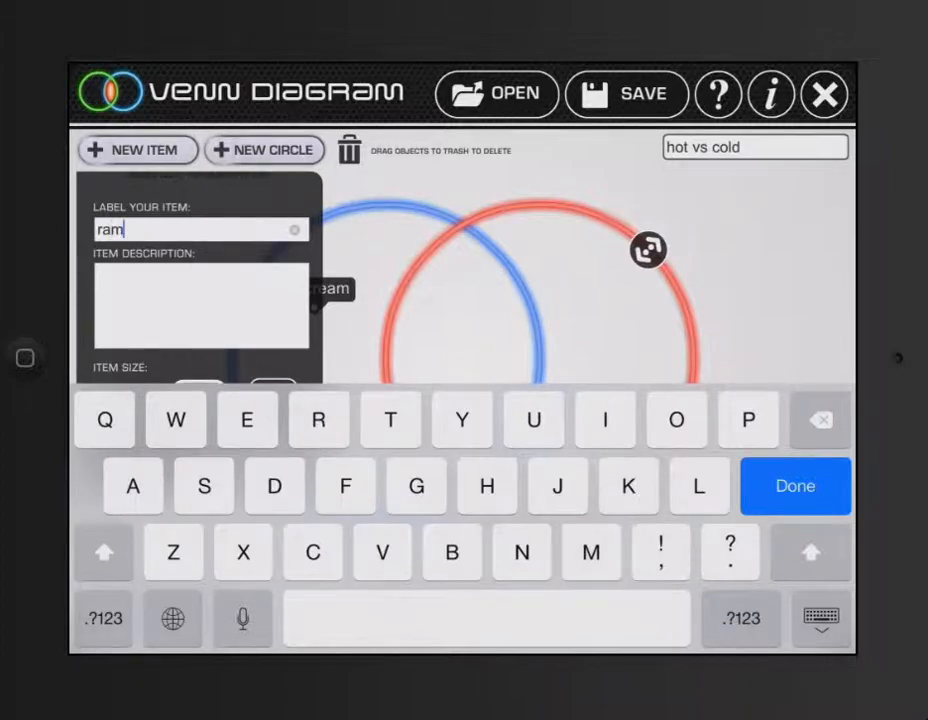
type("on")
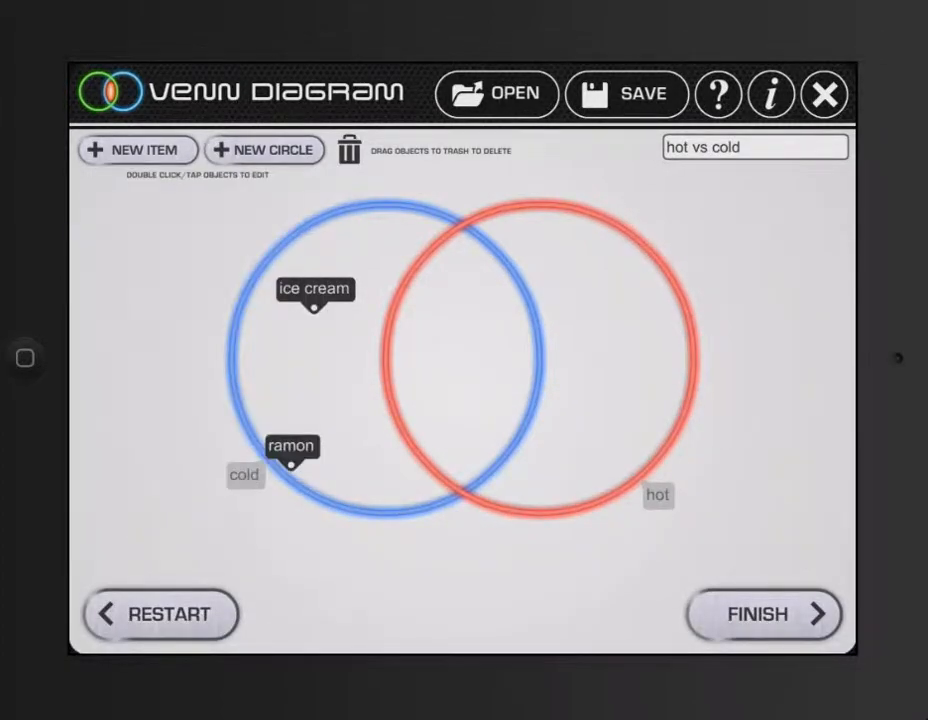
Drag ramon into the red hot circle, leaving ice cream in the cold circle
left_click_drag(292, 456, 630, 362)
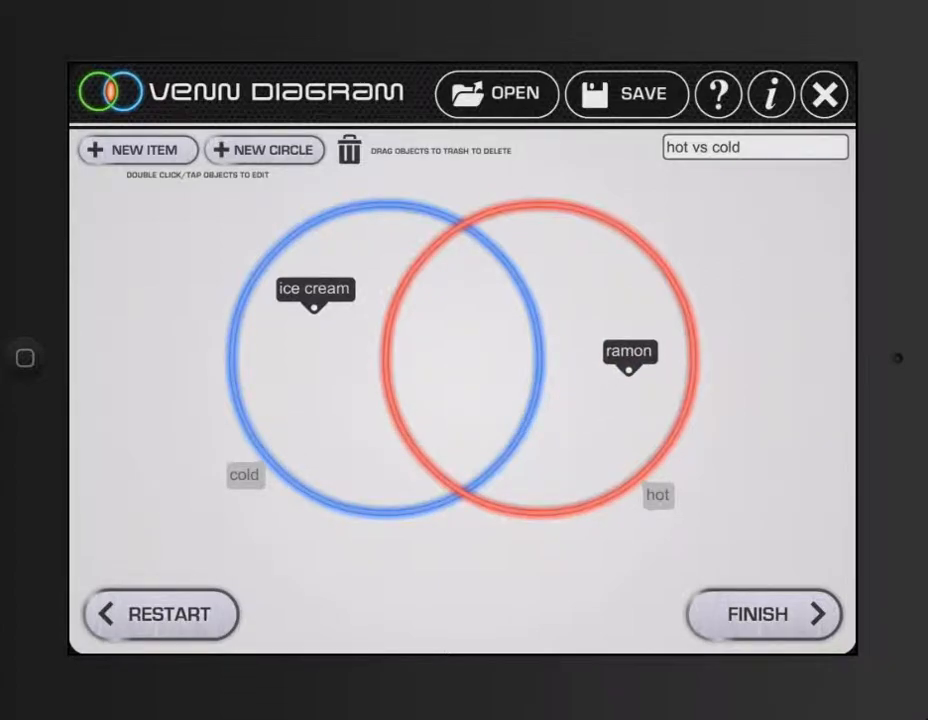
left_click_drag(628, 352, 594, 346)
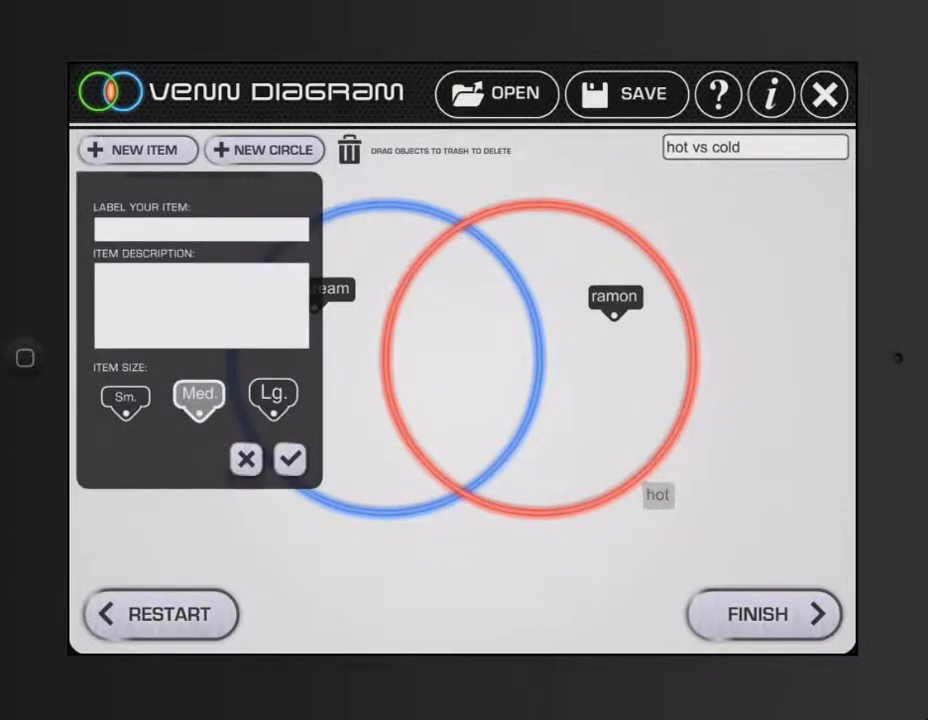
Add 'coffee', place it in the cold–hot overlap, and finish the diagram
type("co")
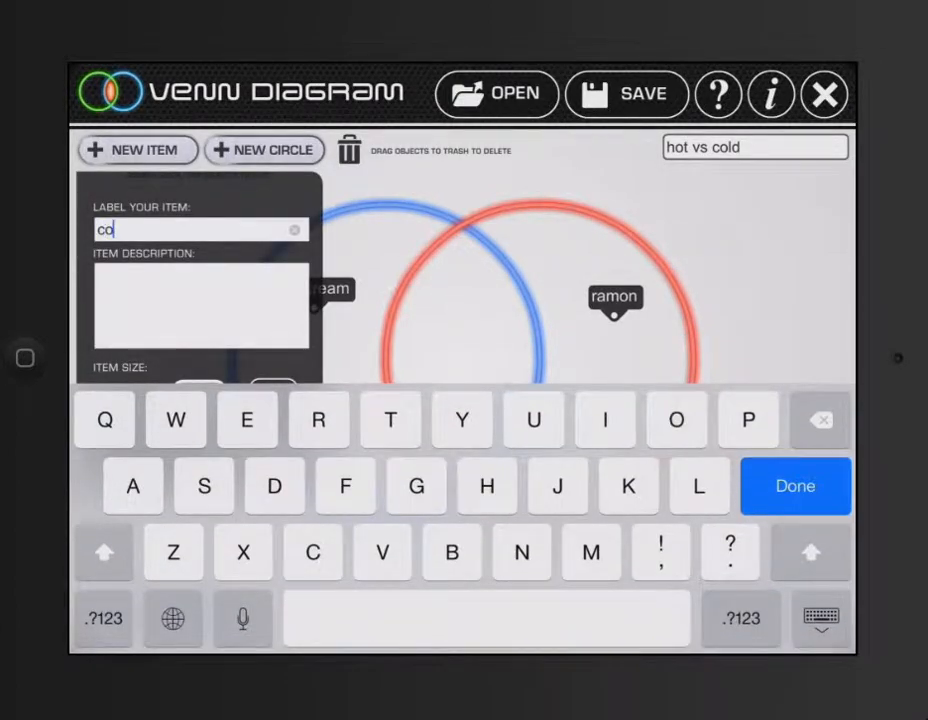
type("ffee")
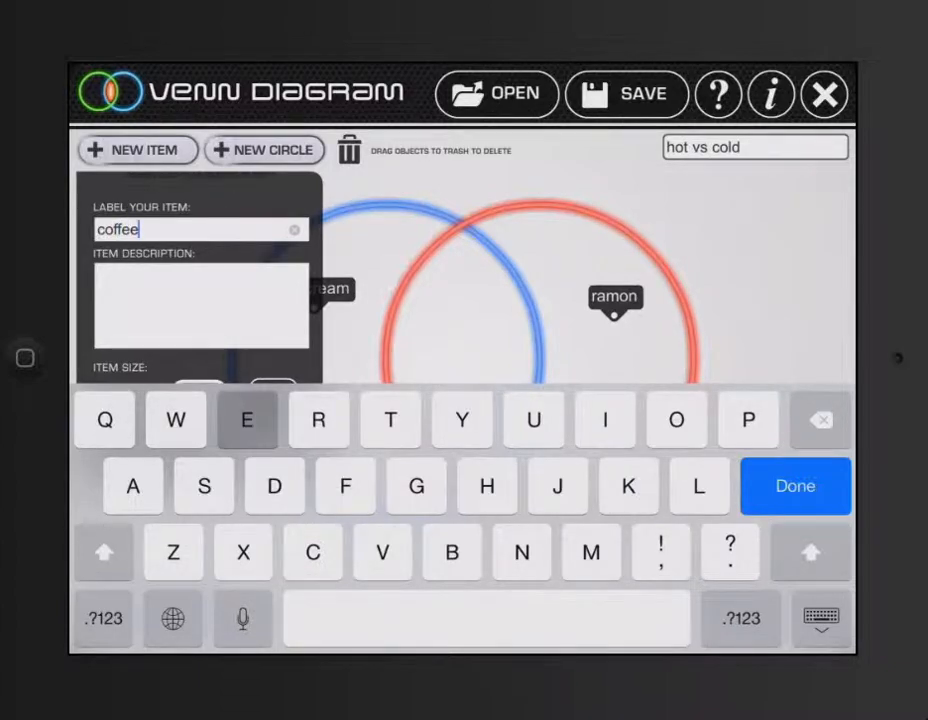
left_click(796, 486)
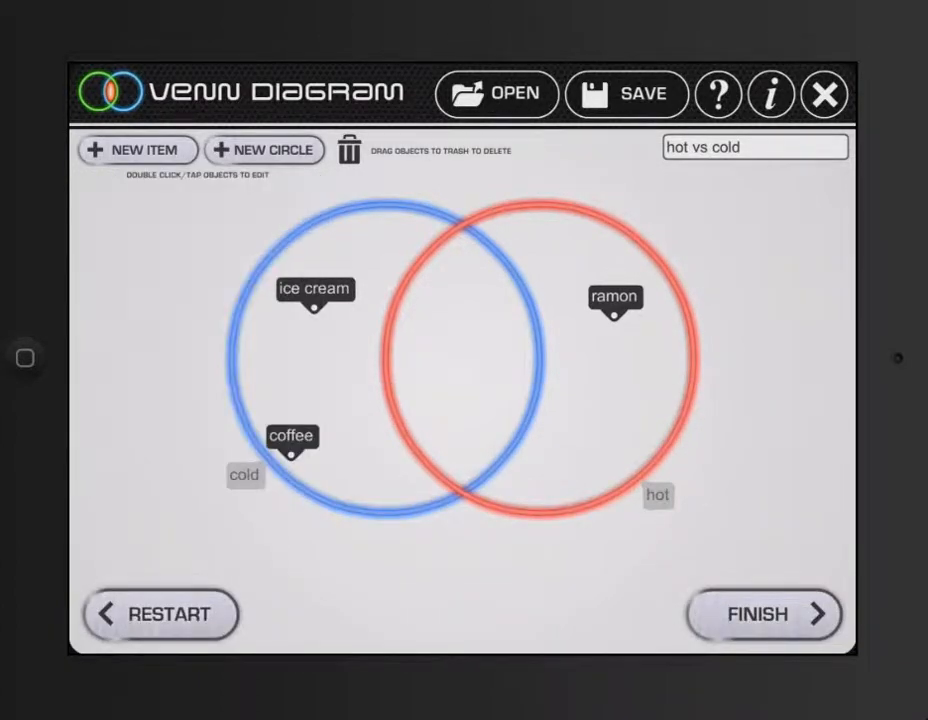
left_click_drag(292, 436, 440, 360)
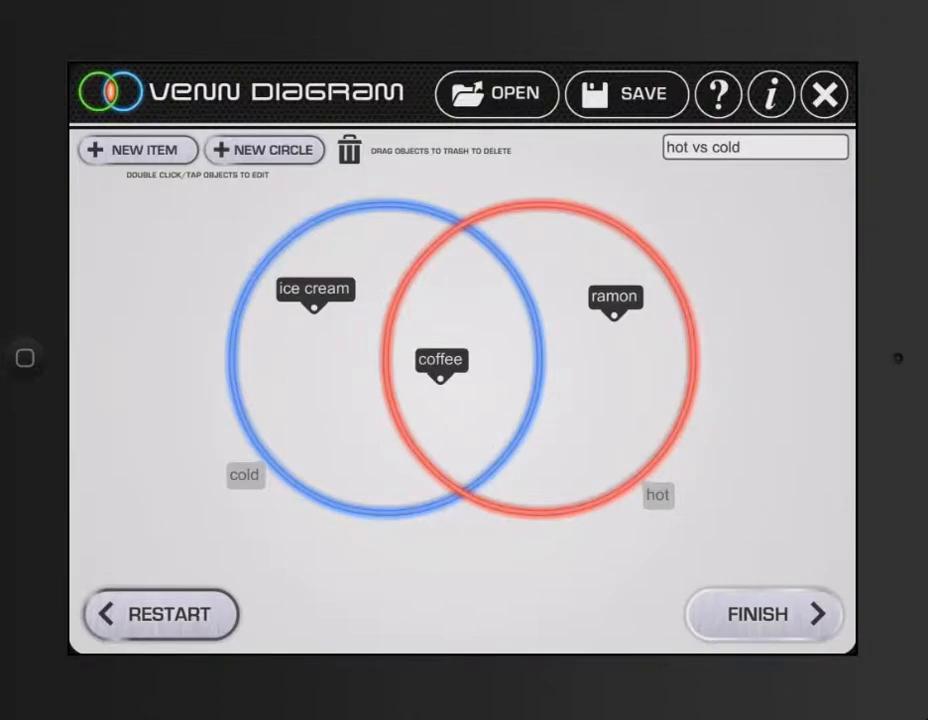
left_click(764, 614)
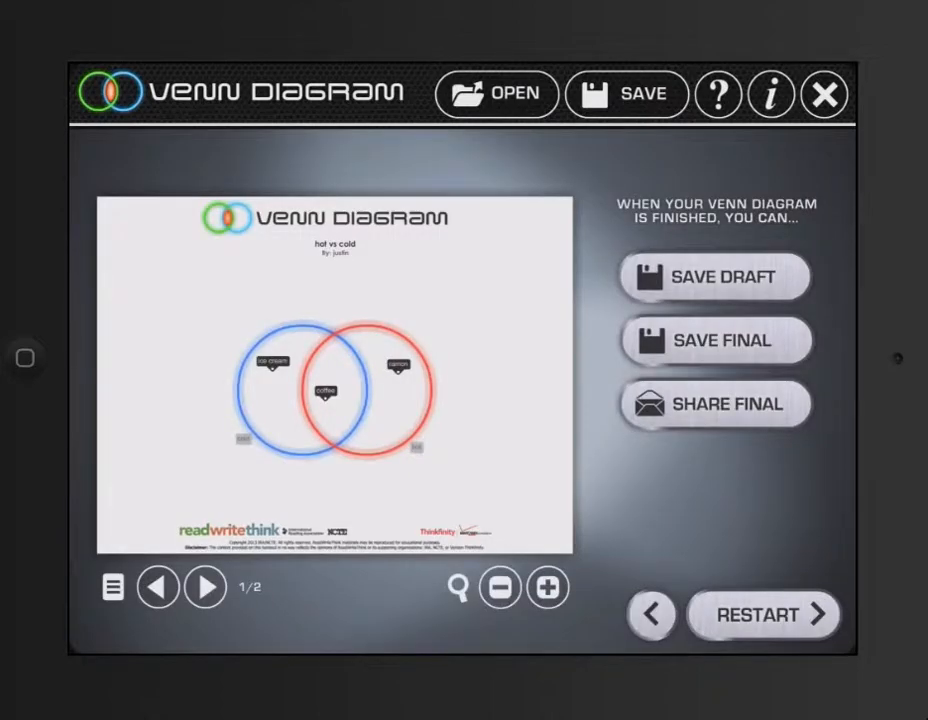